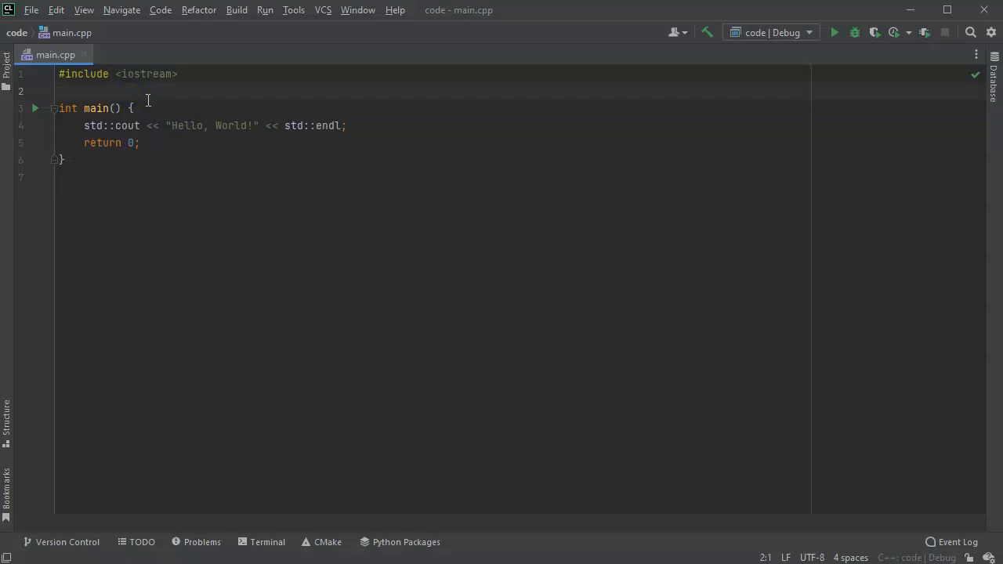
Add #include <sstream> and declare std::stringstream buffer; at the start of main
type("#include")
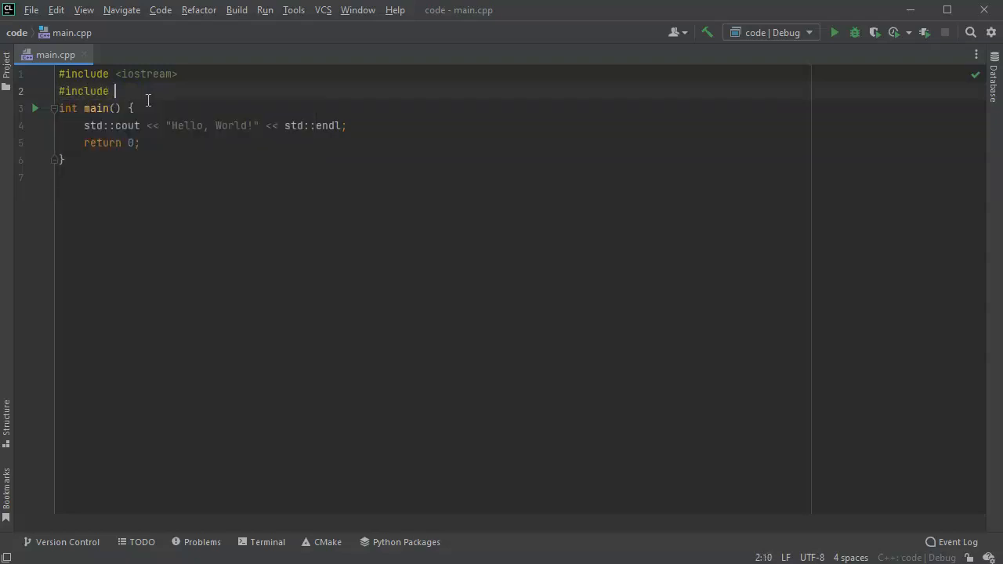
type("<sstream>")
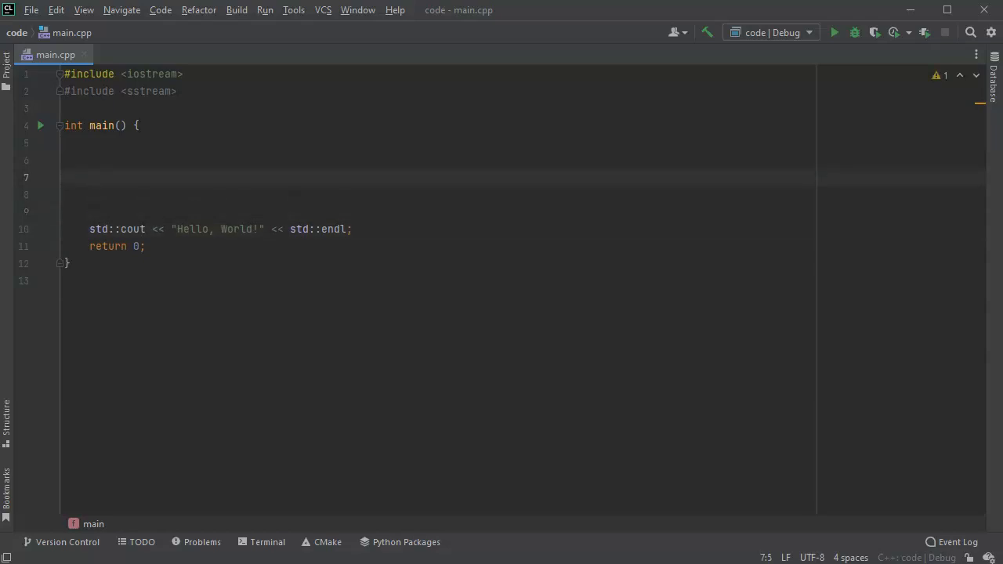
type("s")
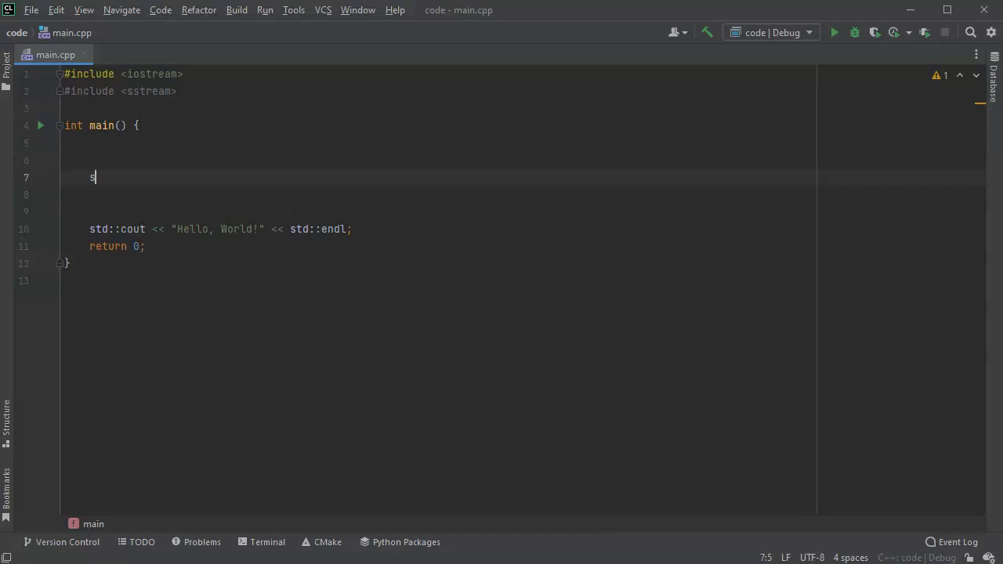
type("td::")
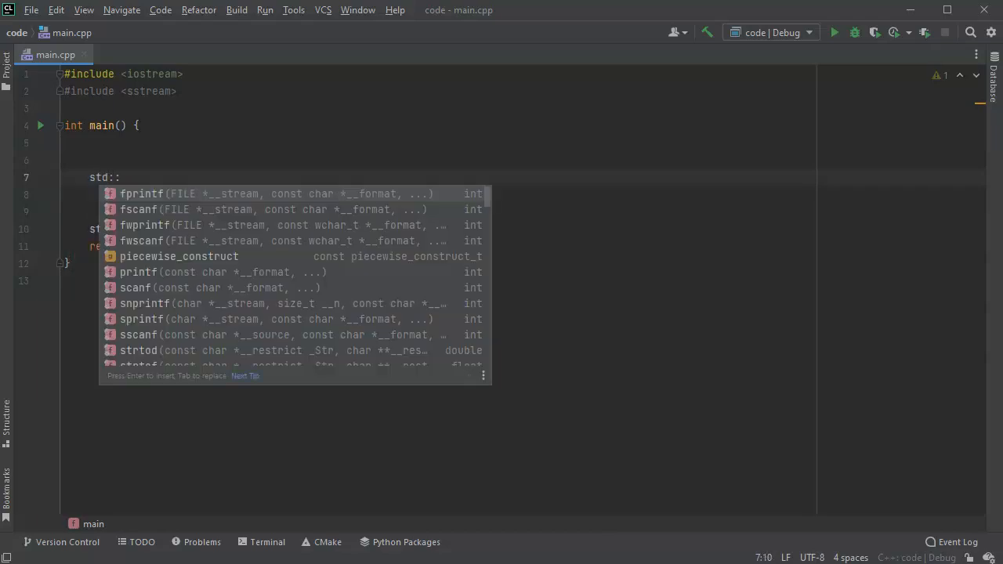
type("stringstream")
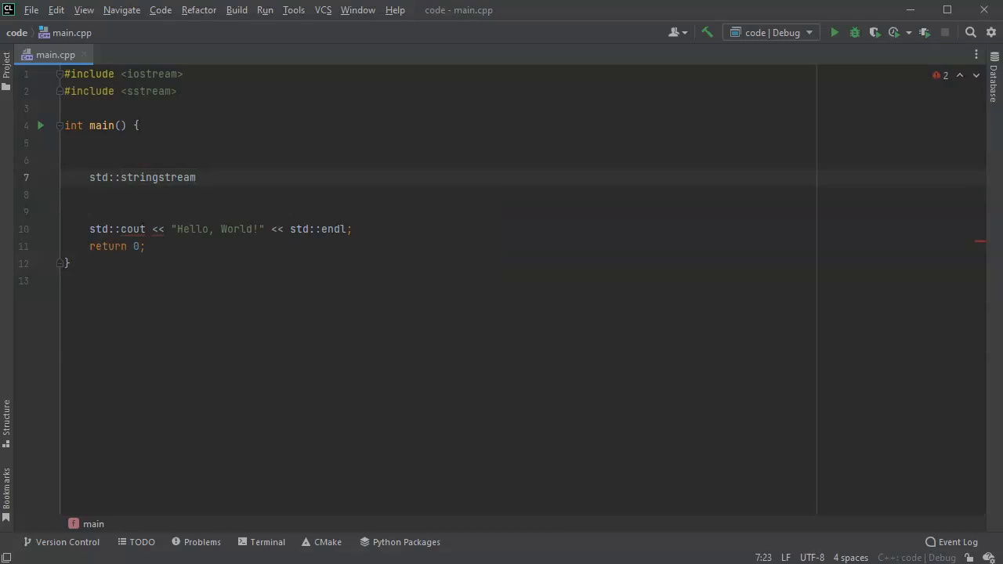
type("bu")
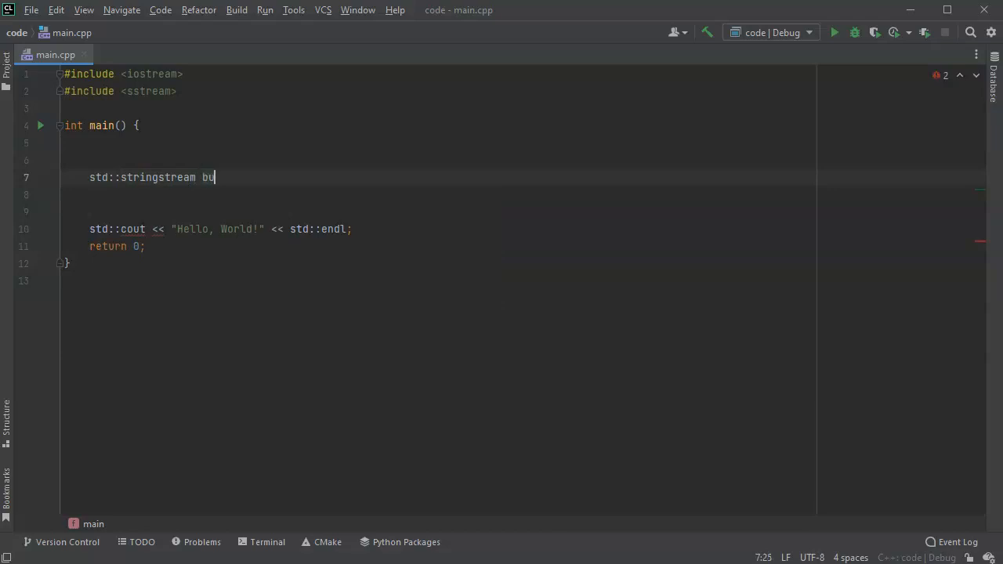
type("ffer;")
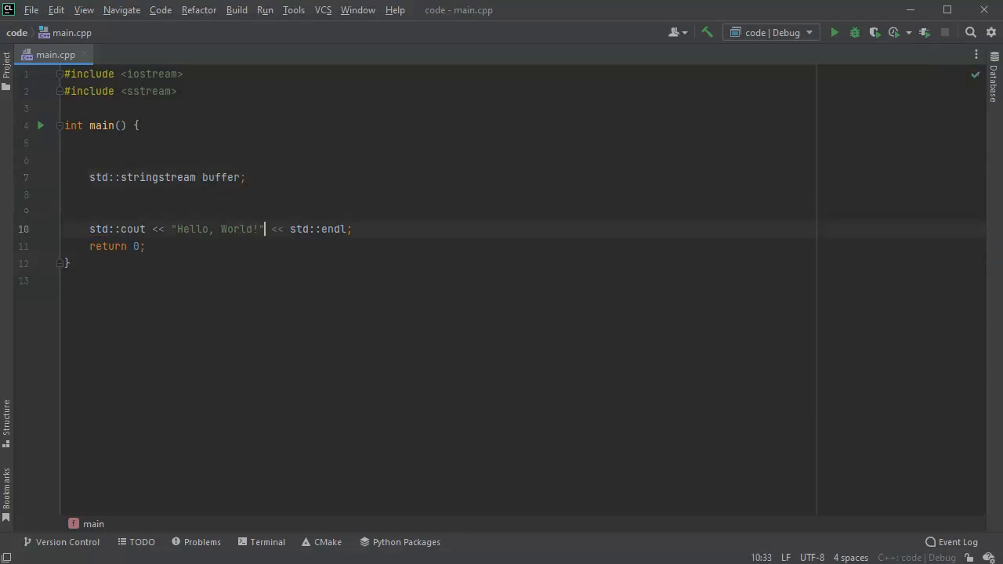
Replace the "Hello, World!" literal with buffer.str() in the output line
key("Delete")
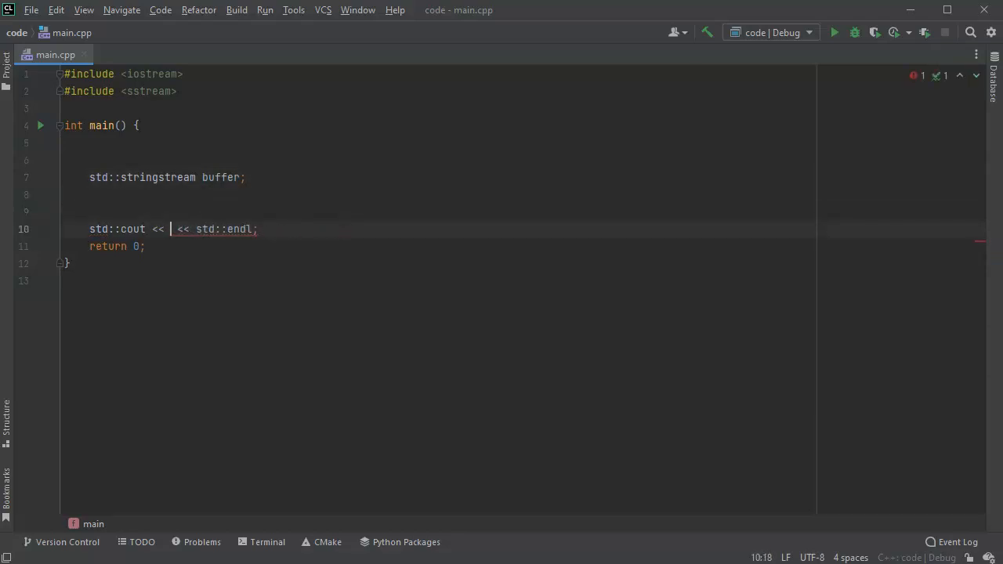
type("buffer.")
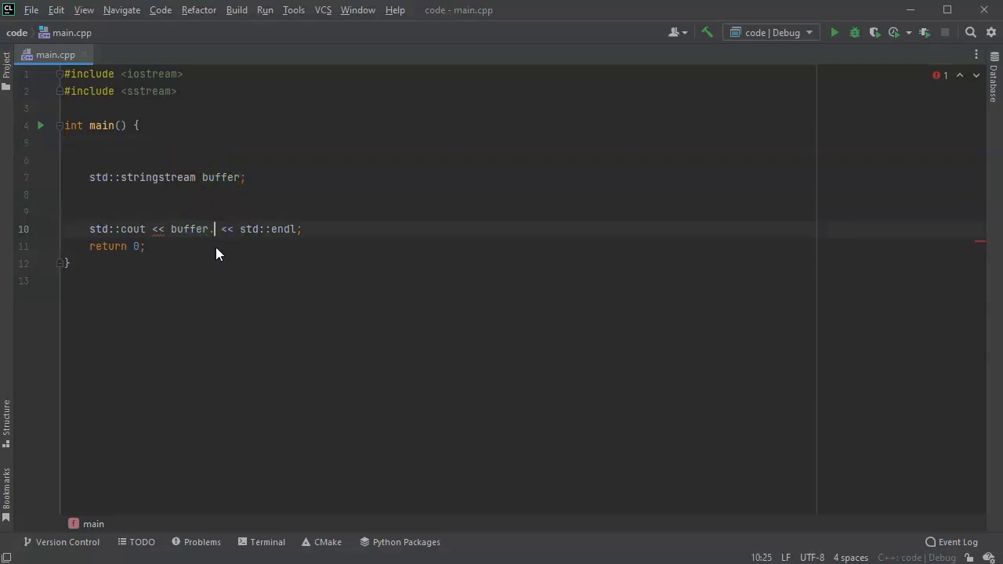
type("str()")
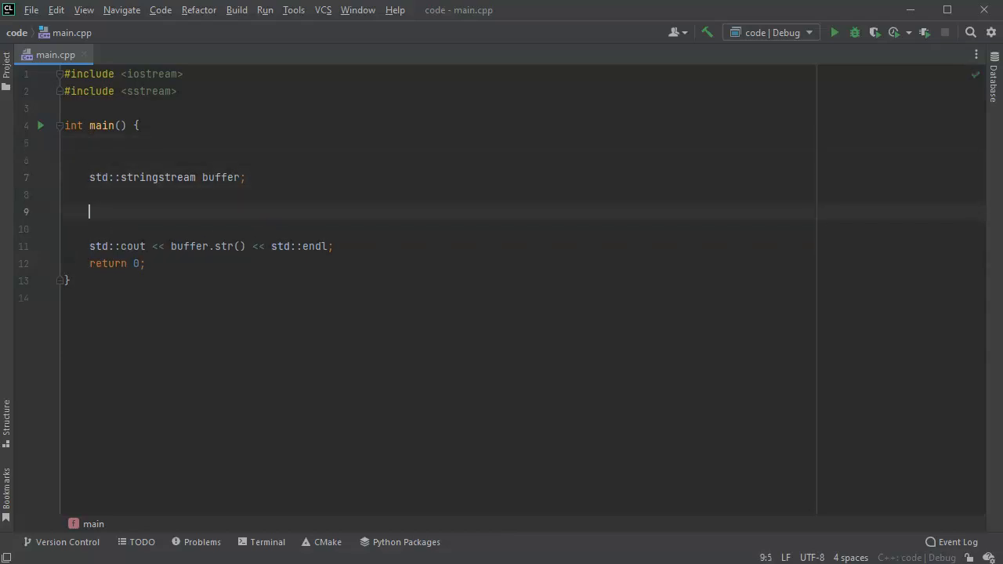
Write an empty for (int i=1; i<=10; i++) loop between the buffer declaration and the output
type("for (")
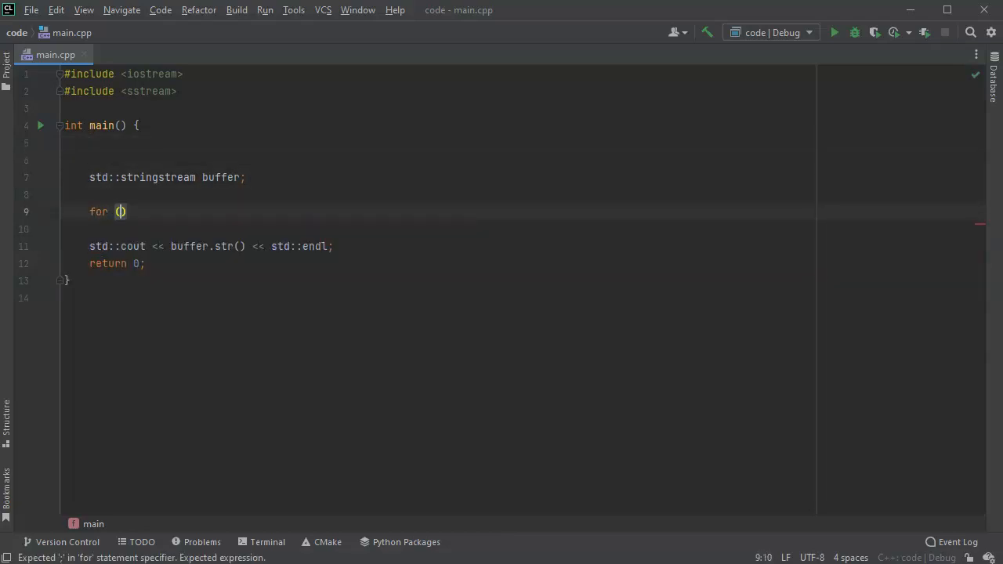
type("int i")
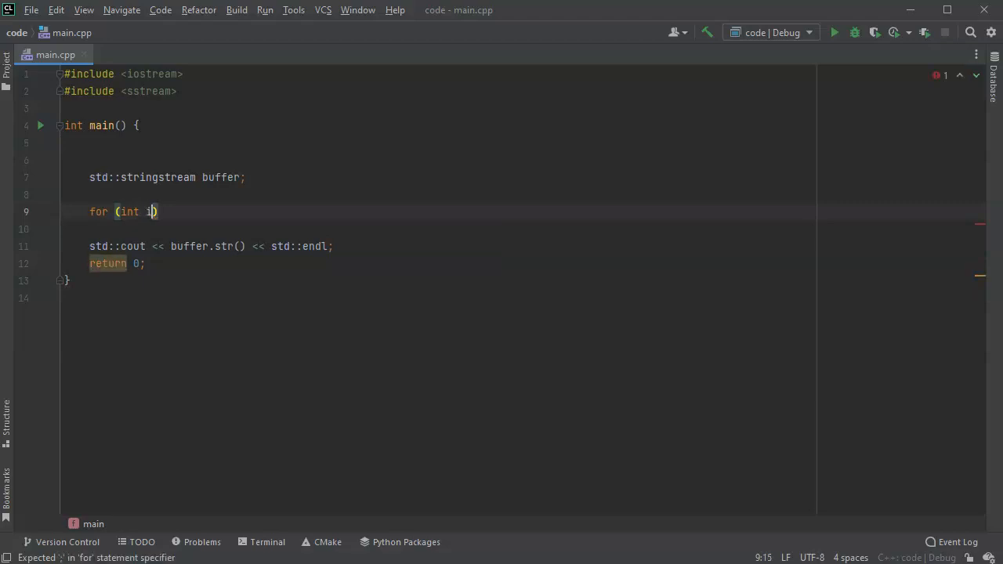
type("=")
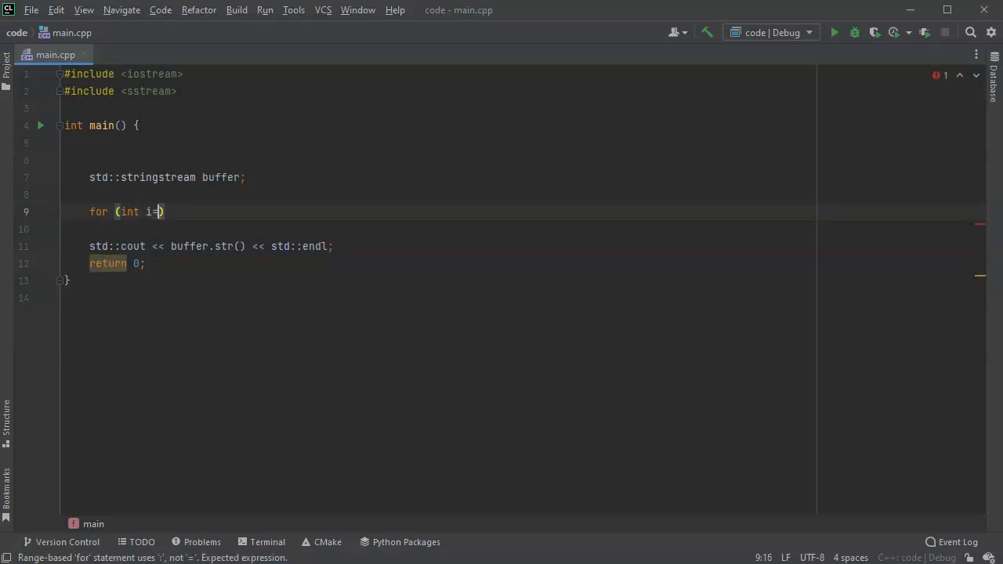
type("1; i")
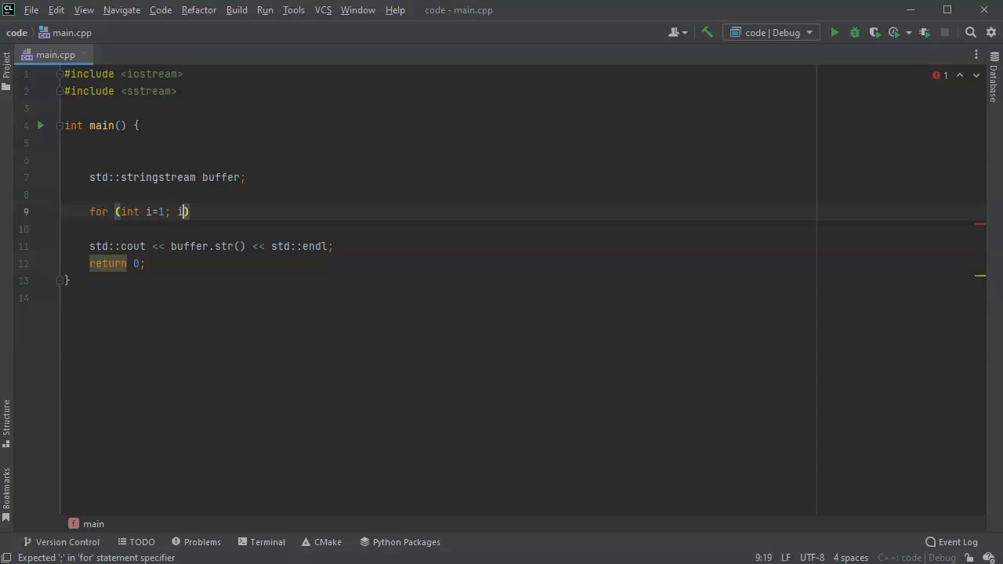
type("<=")
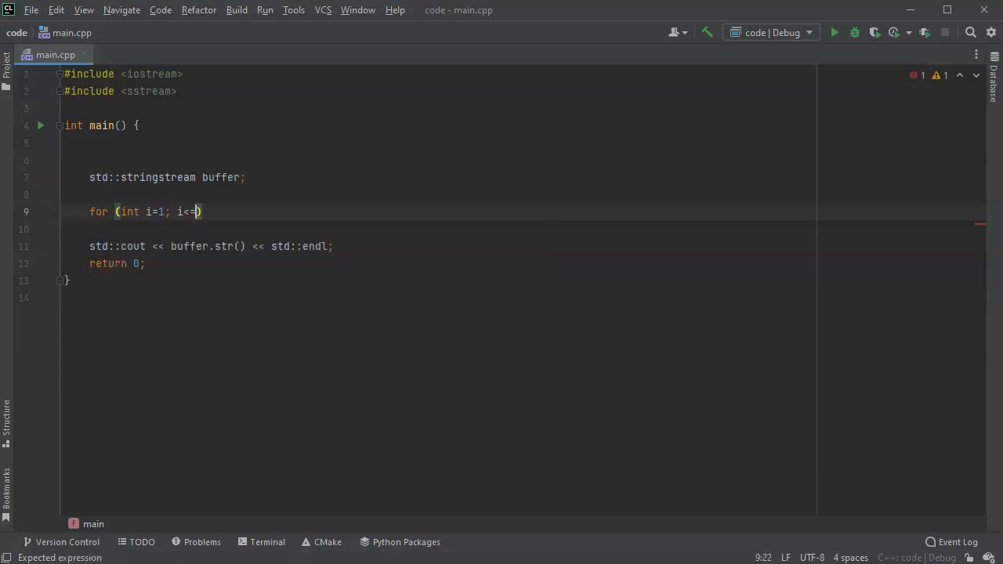
type("10;")
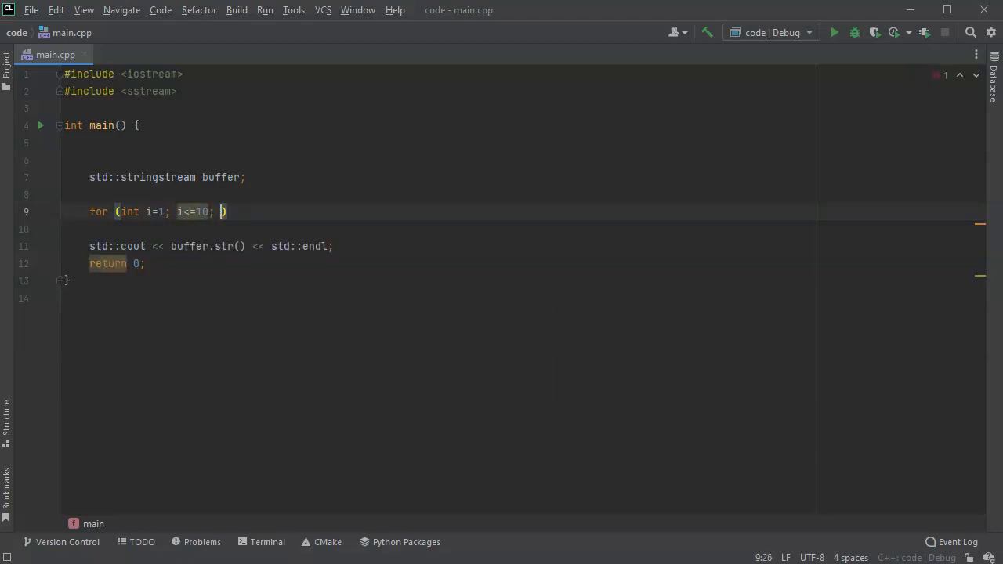
type("i++)")
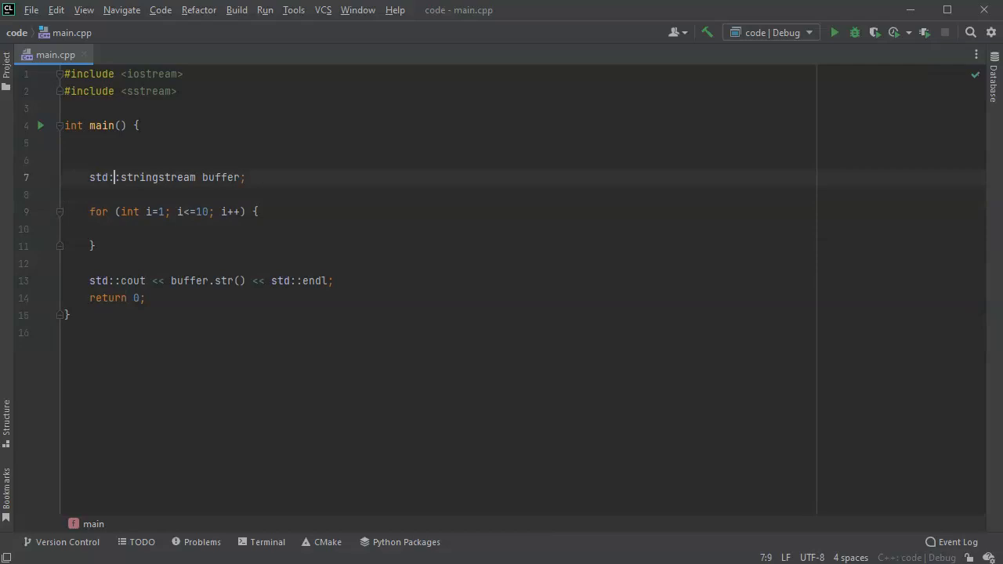
left_click(172, 229)
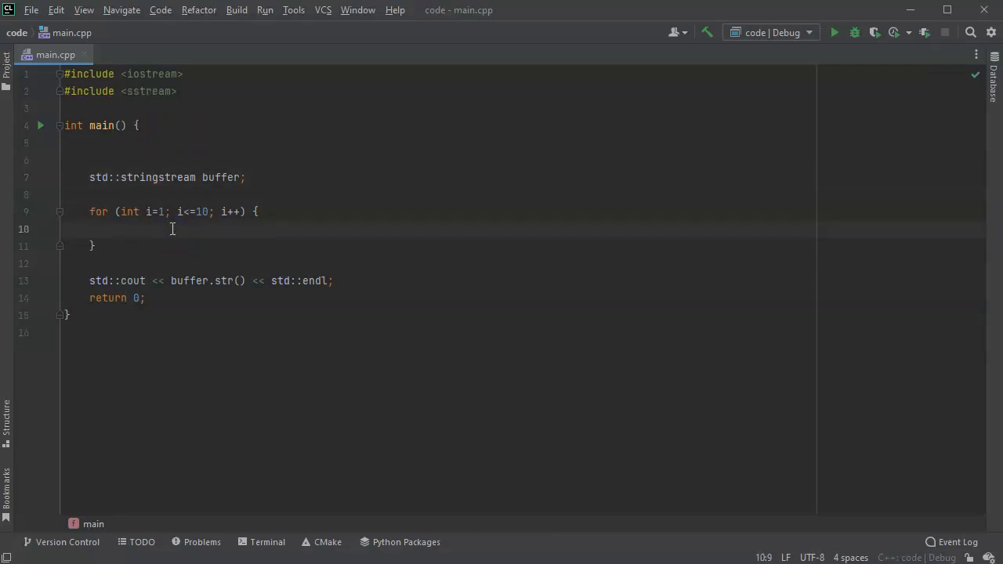
Fill the loop body with buffer << i << '\n';
left_click(113, 229)
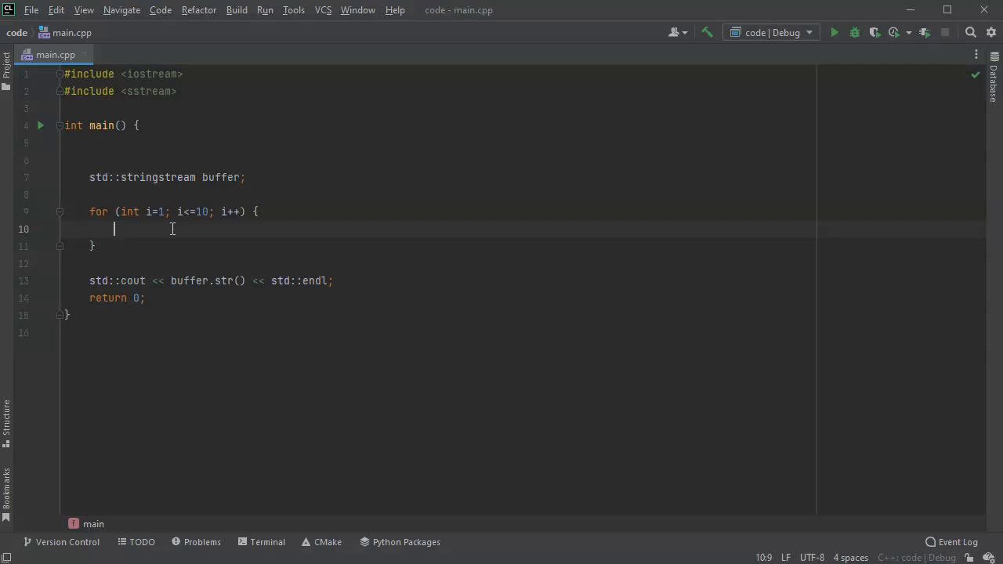
type("buff")
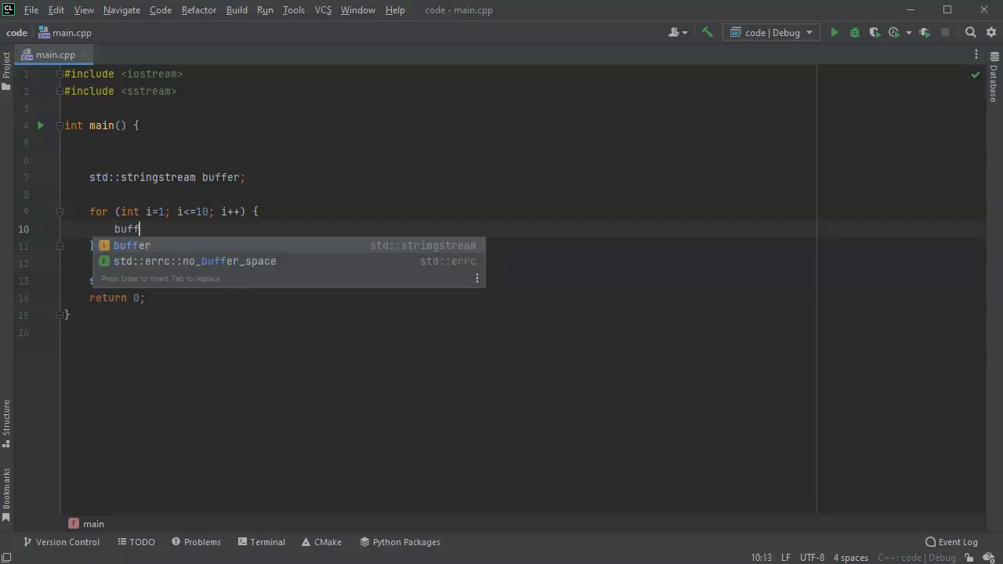
type("er <<")
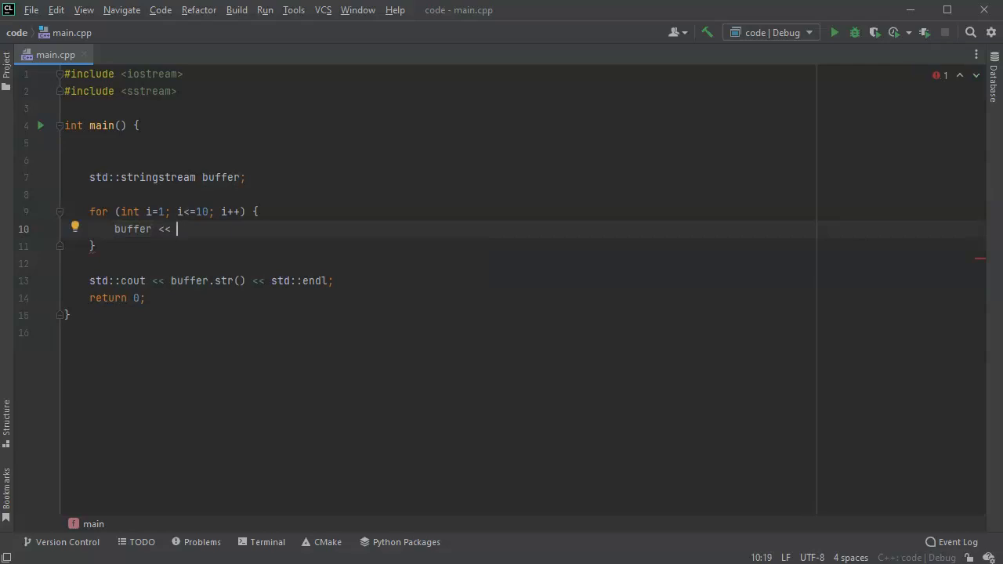
type("i <<")
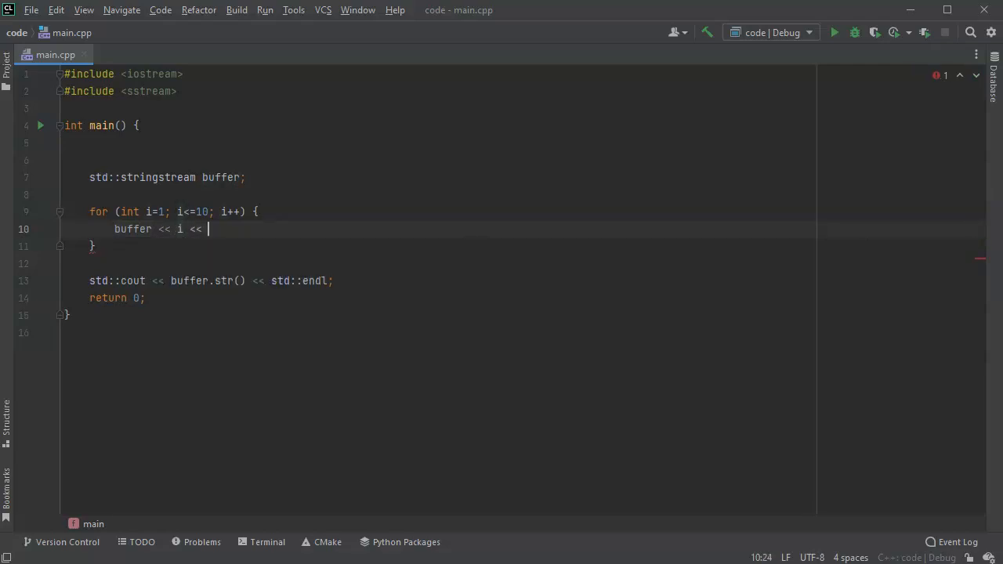
type("'\\")
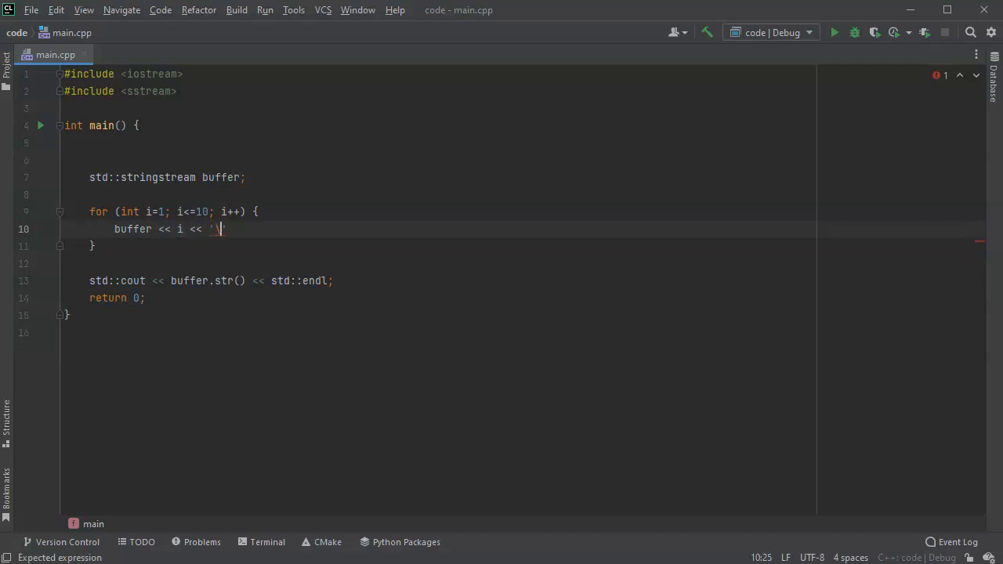
type("n")
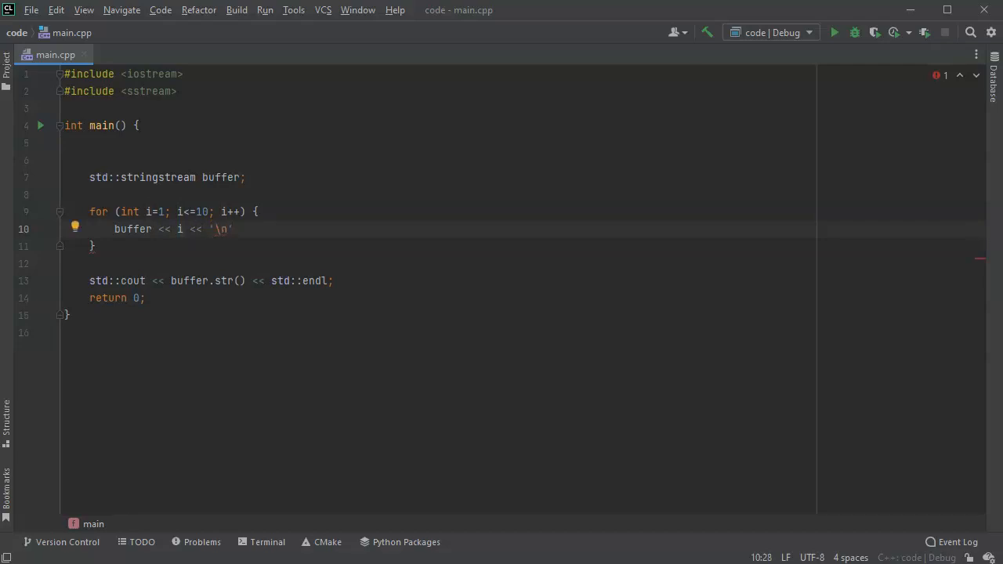
type(";")
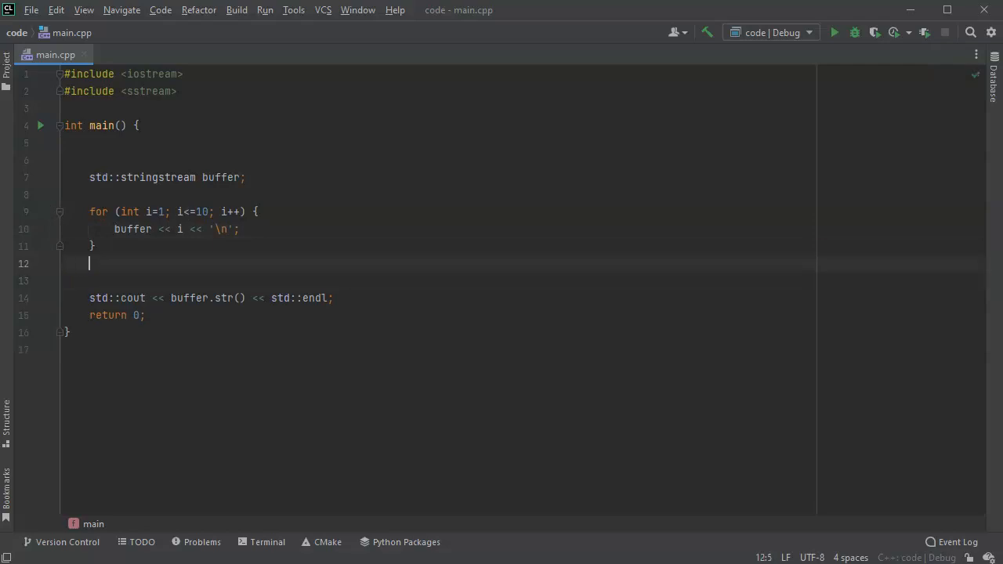
Add buffer << std::endl; after the loop
type("buffer")
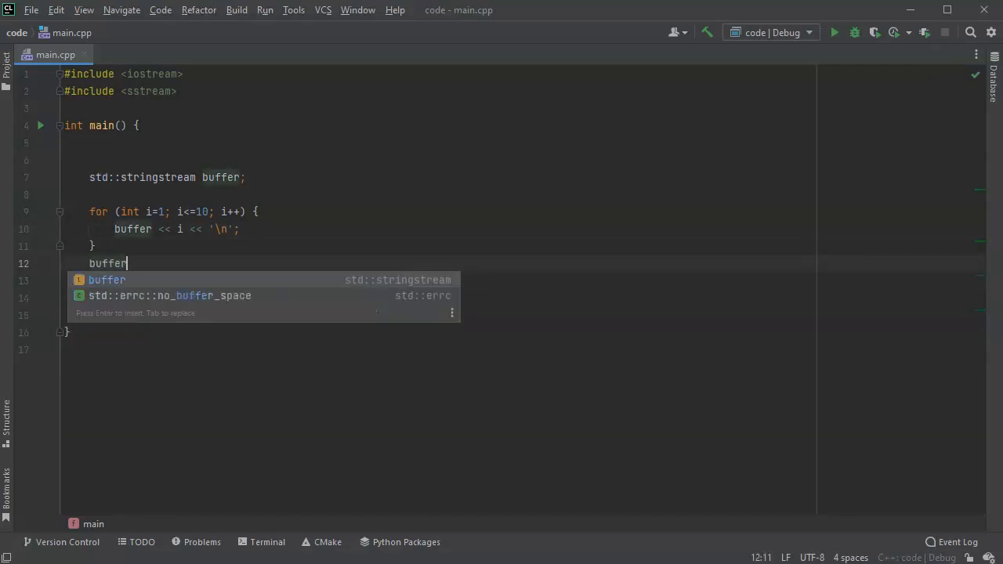
type("<<")
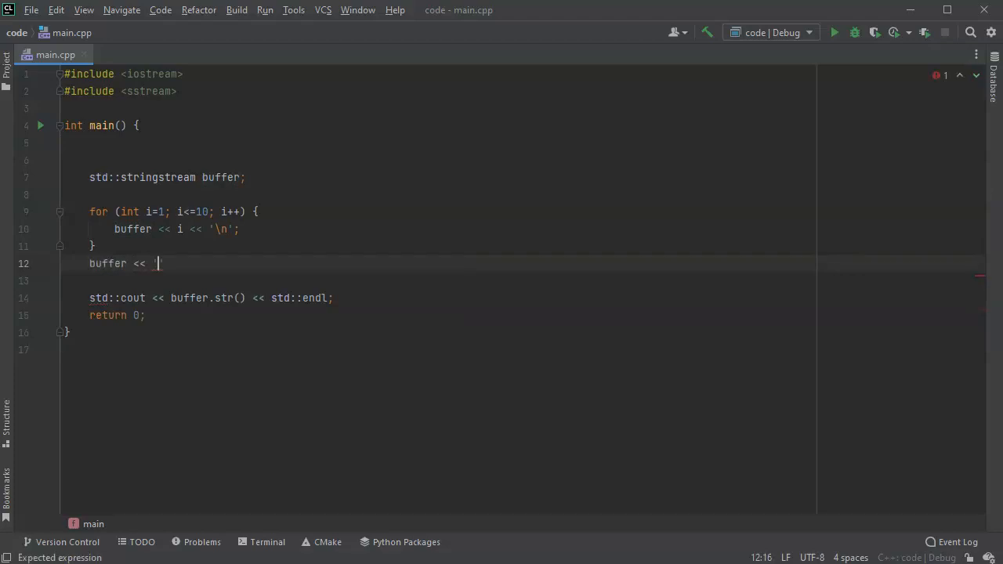
type("std")
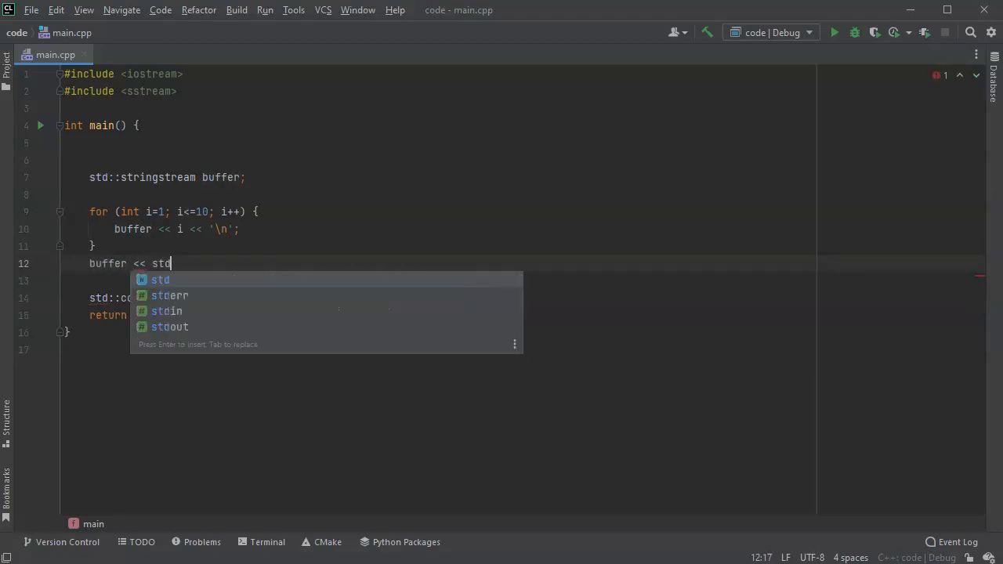
type("::endl;")
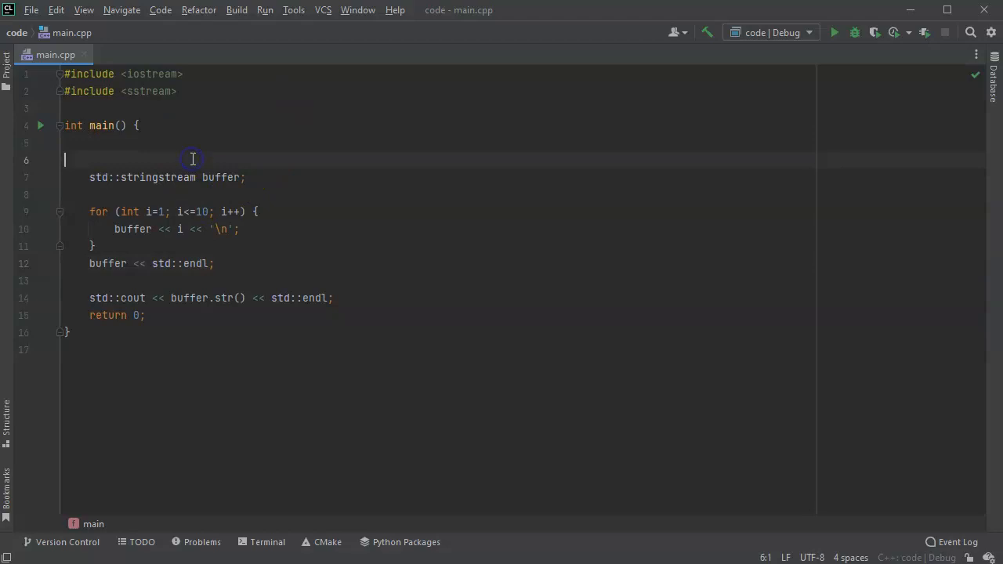
Remove the blank lines above the buffer declaration in main
key("Backspace")
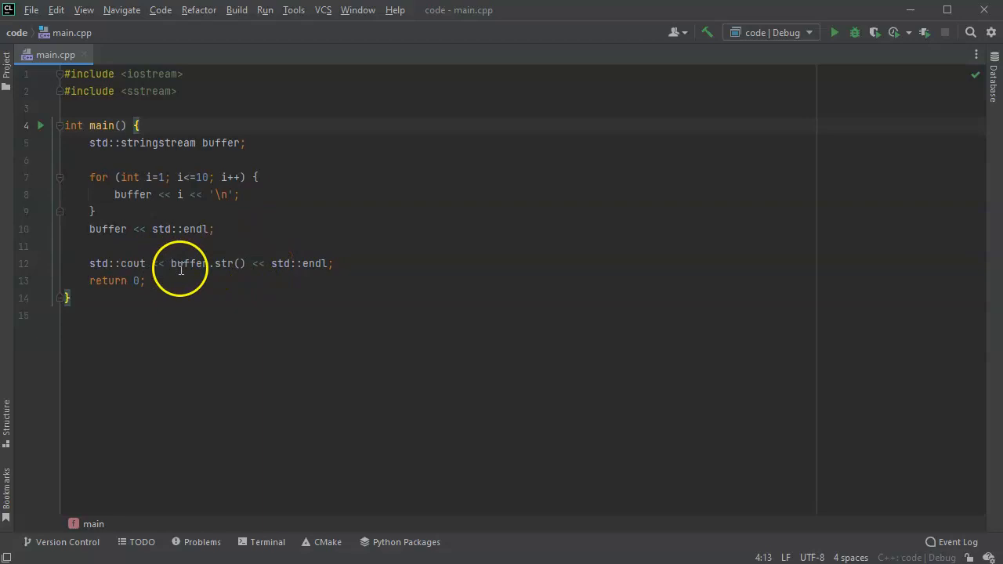
mouse_move(260, 9)
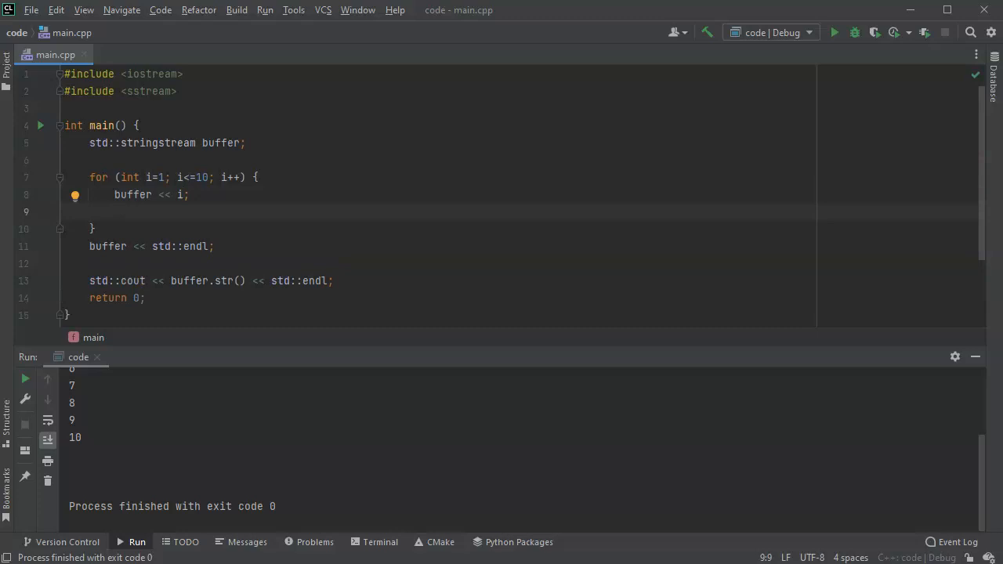
Rework the loop to stream i alone, then a second line buffer << "\t" << i*i << into buffer
type("buffer <<")
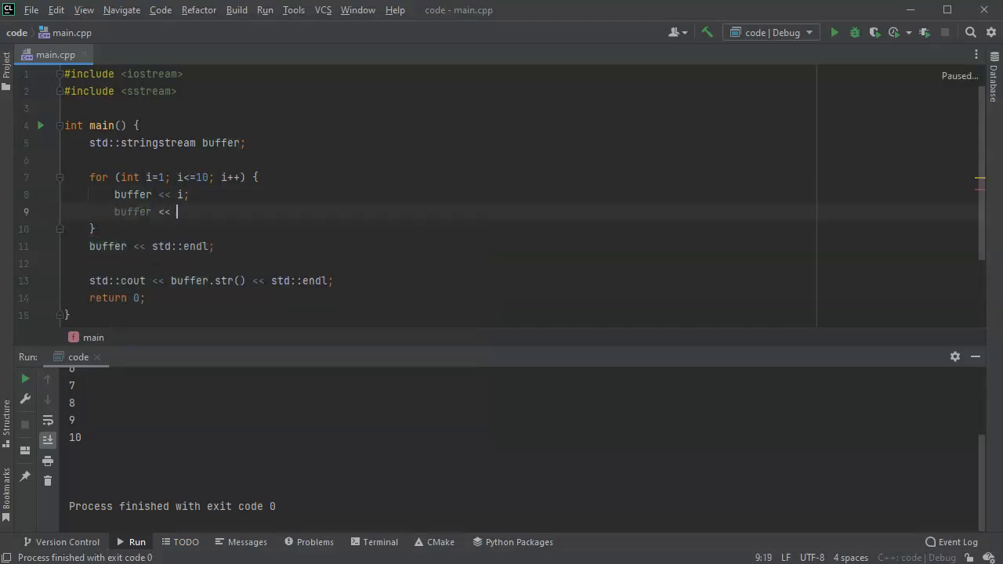
type("\"\\t\" <<")
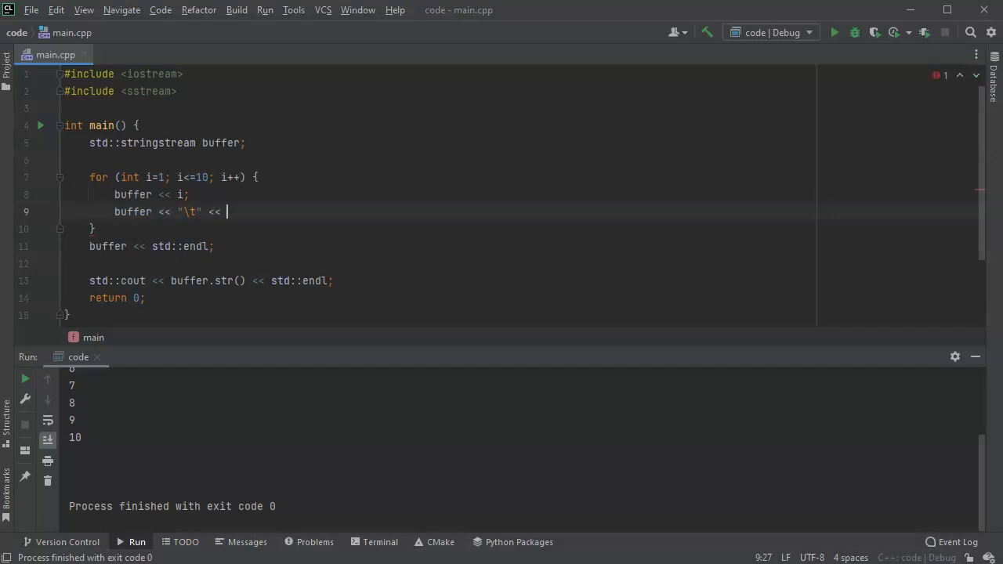
type("i*")
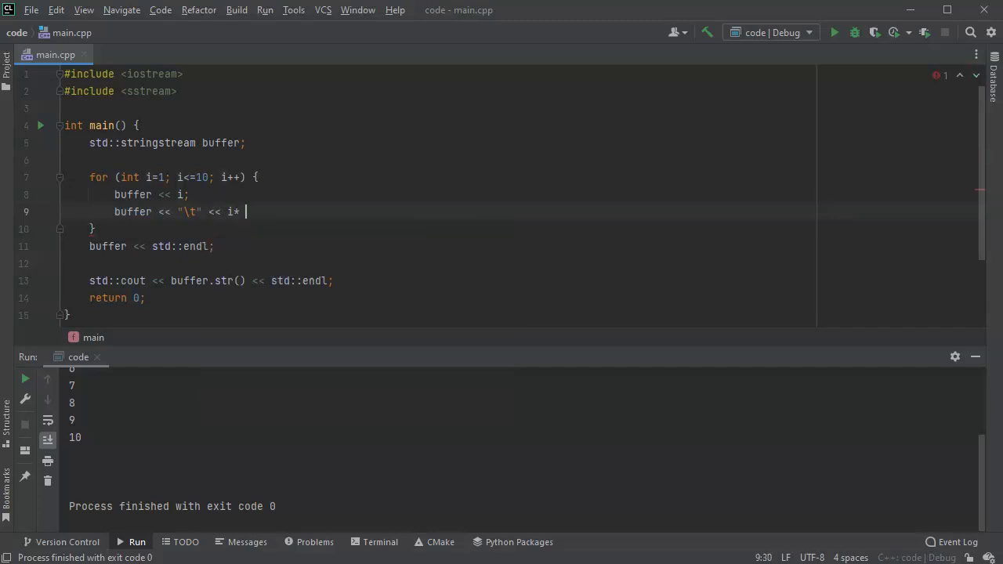
type("i;")
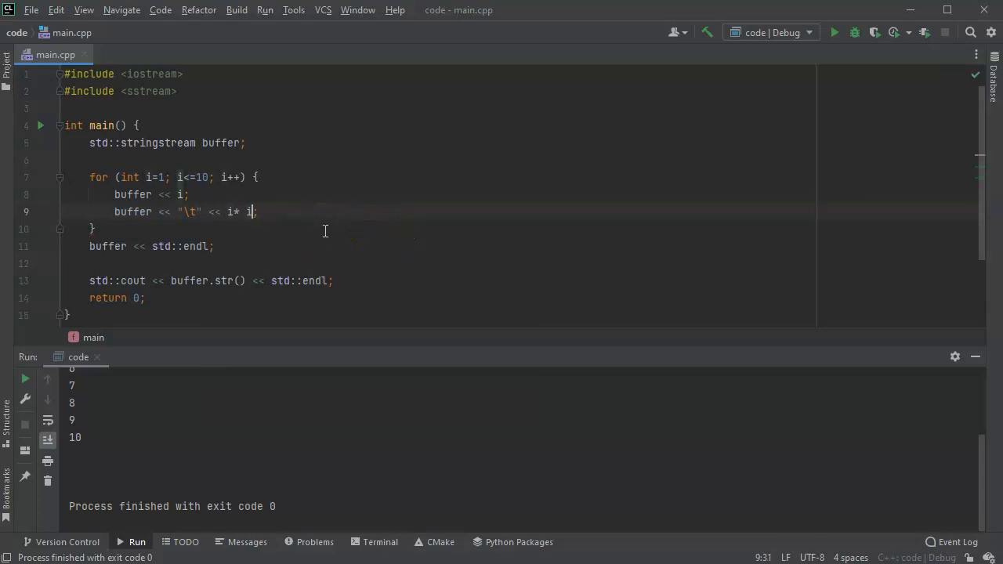
type("i << \"\\n")
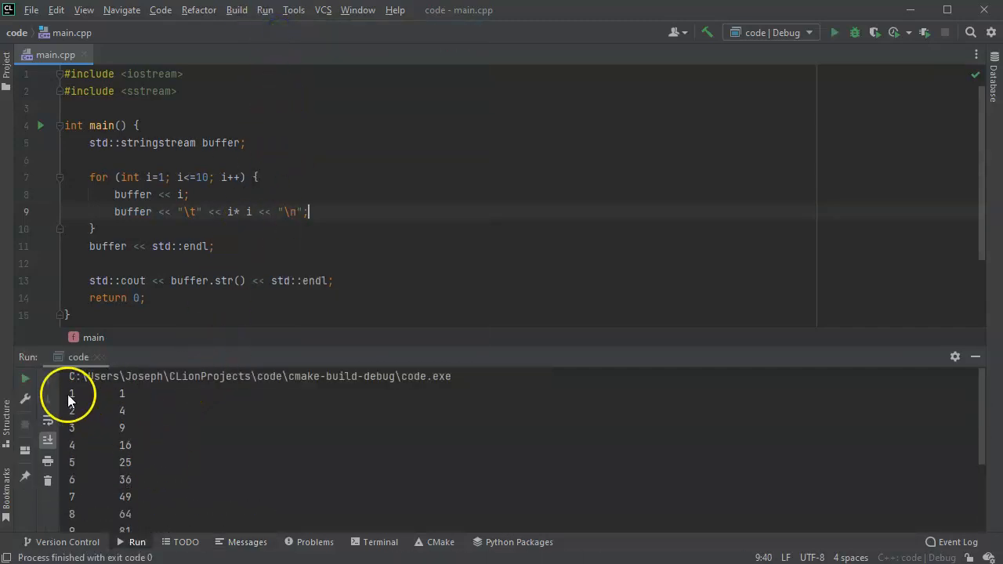
Highlight std::stringstream and the buffer variable to show where buffer is used
scroll("down", 3)
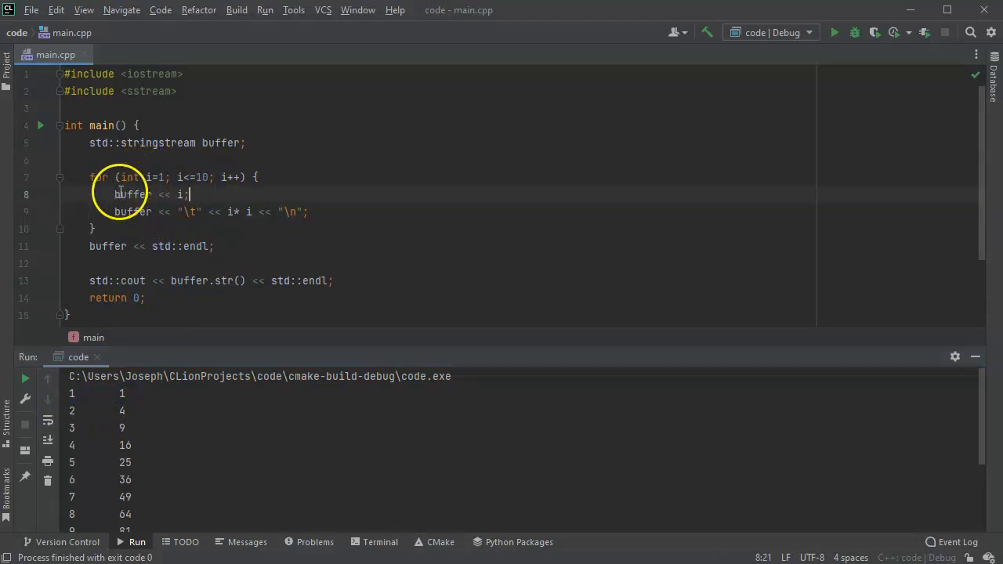
double_click(154, 142)
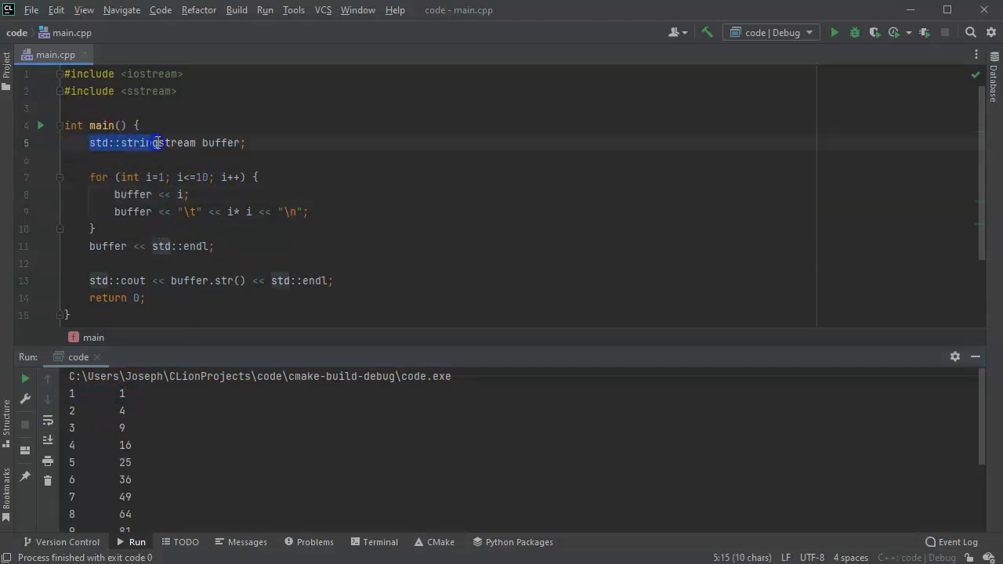
left_click(210, 143)
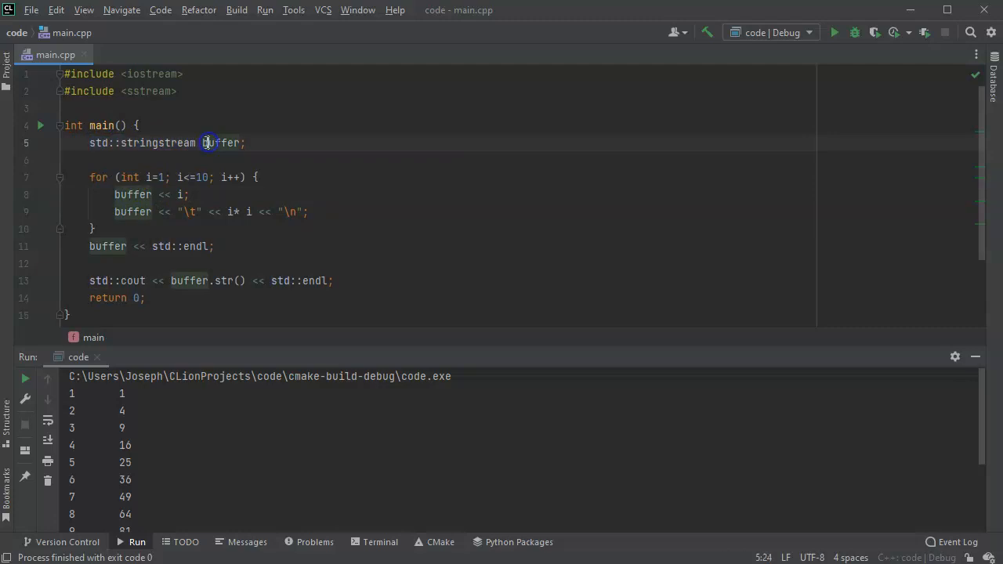
double_click(221, 143)
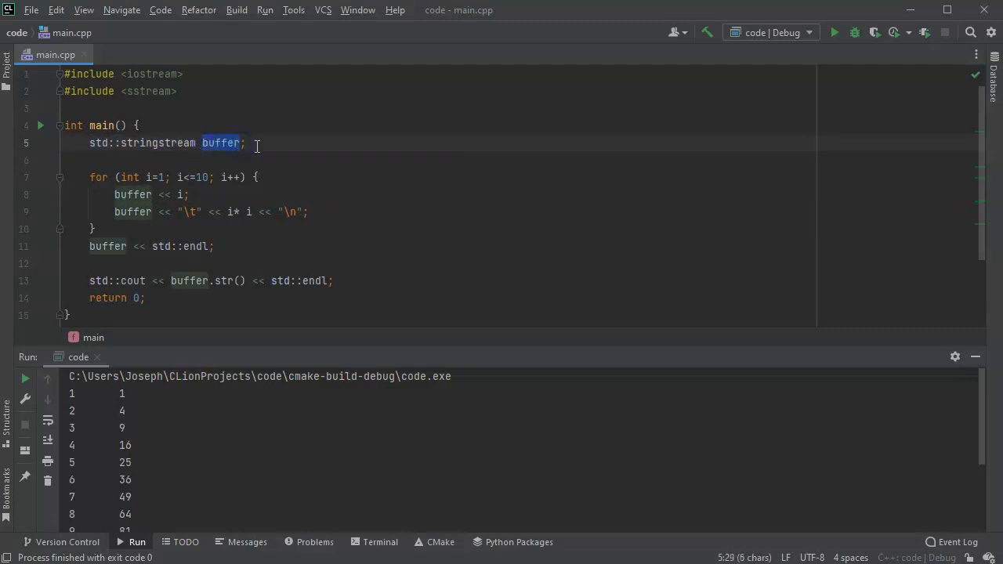
mouse_move(126, 195)
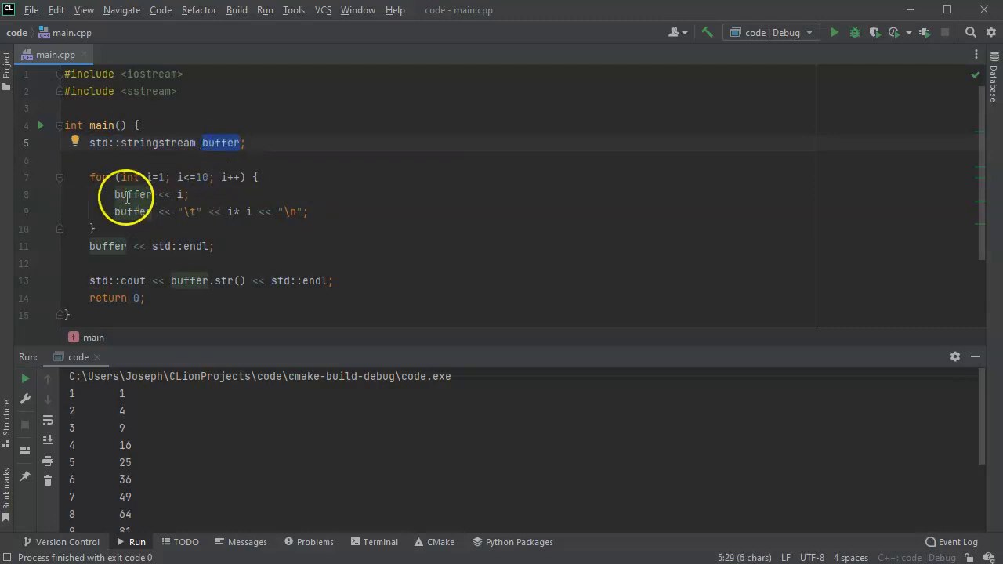
mouse_move(367, 235)
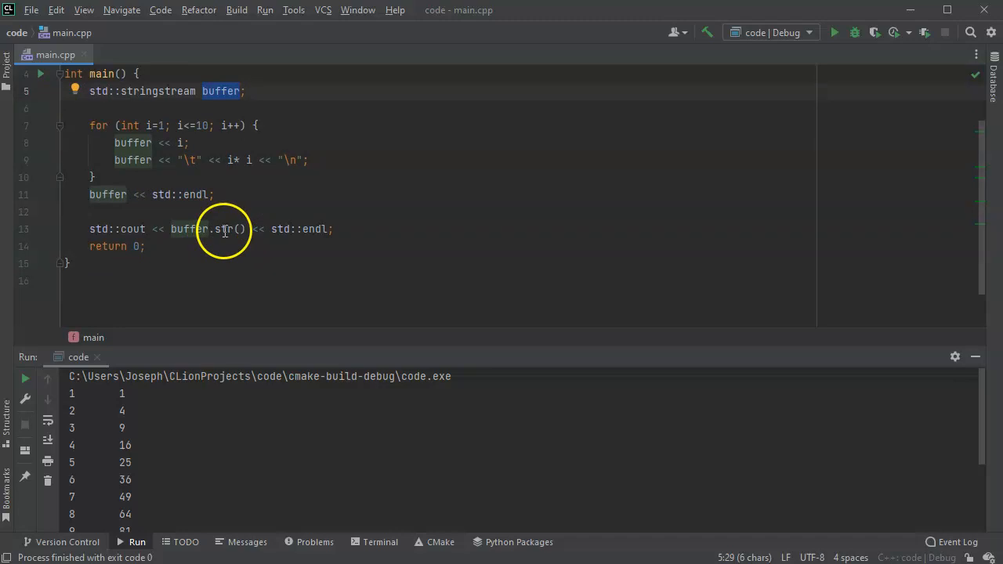
mouse_move(358, 235)
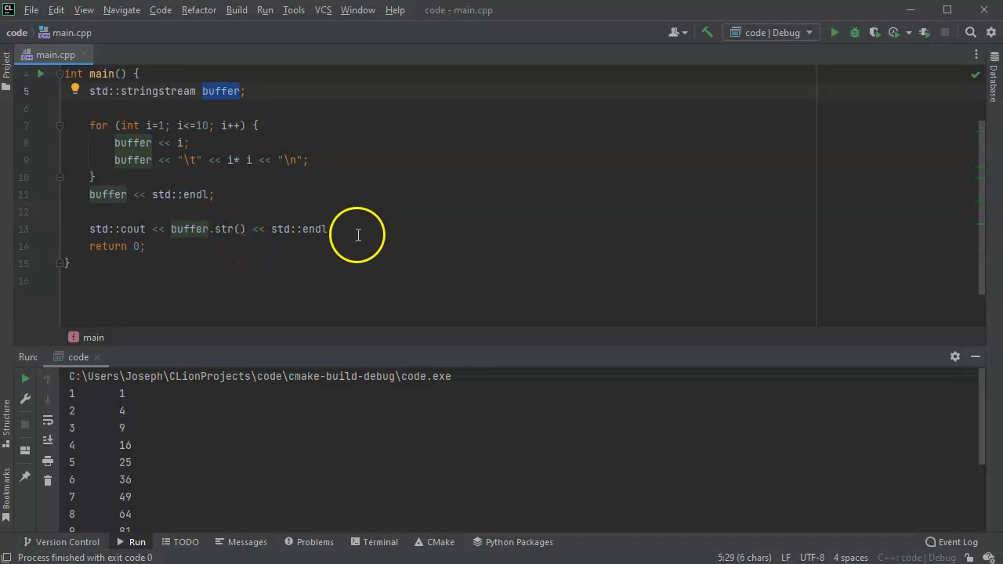